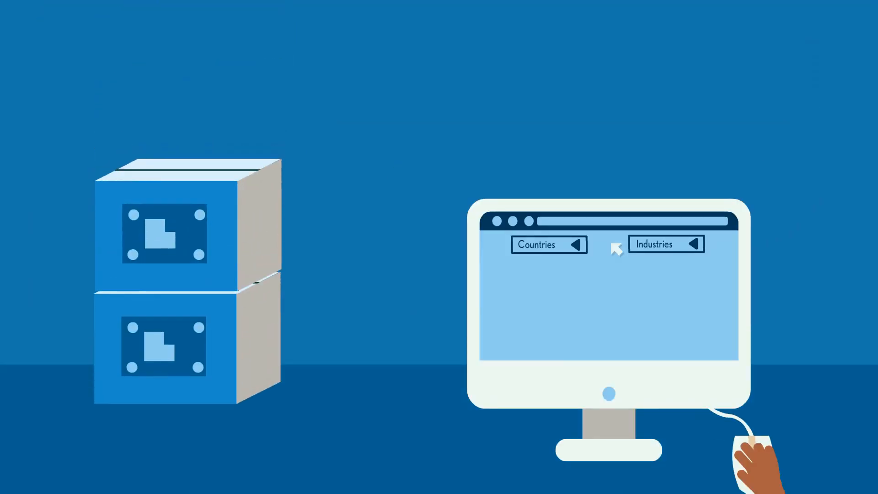
Pick the clothing industry and show Mexico's Workplace ratings: Legal framework and Outcomes both Heightened
left_click(549, 244)
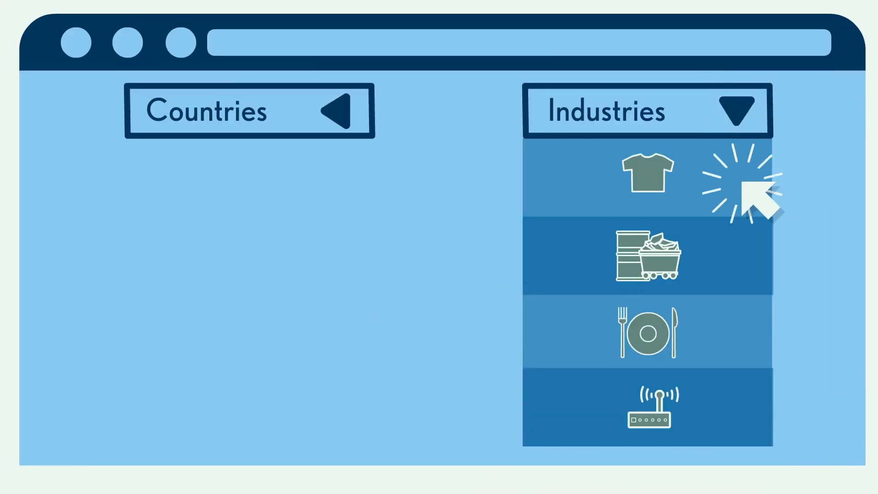
left_click(647, 110)
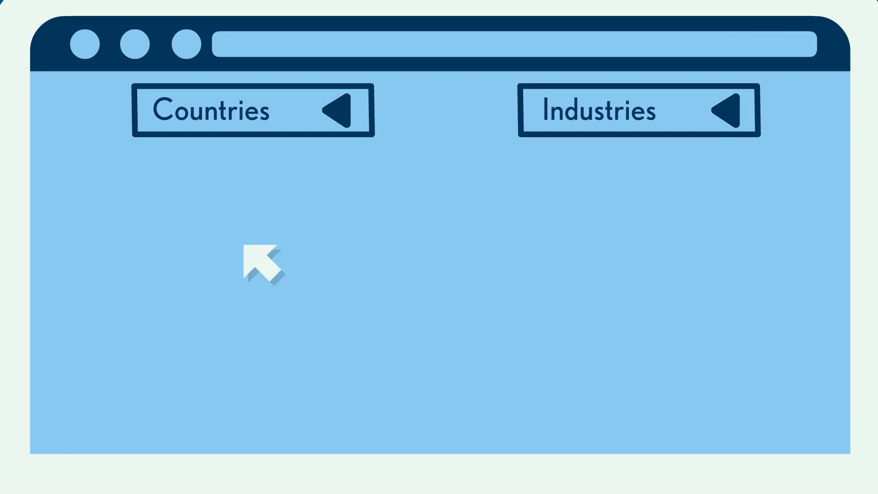
left_click(336, 110)
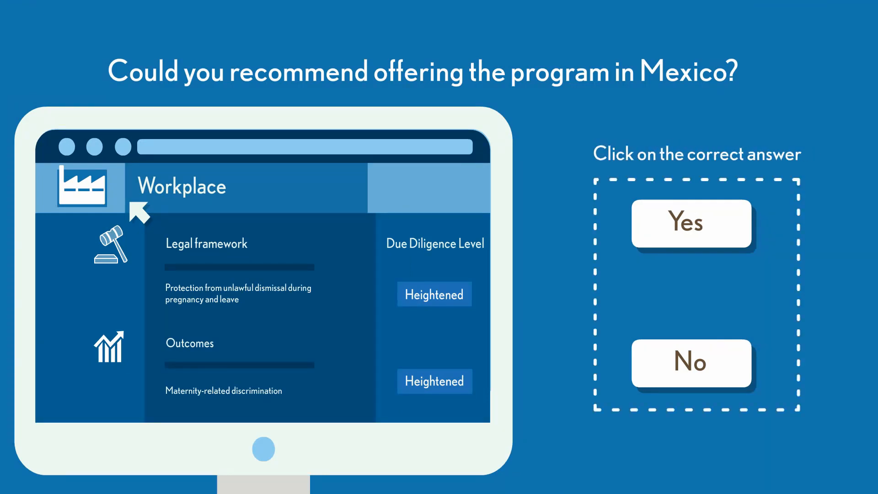
left_click(691, 362)
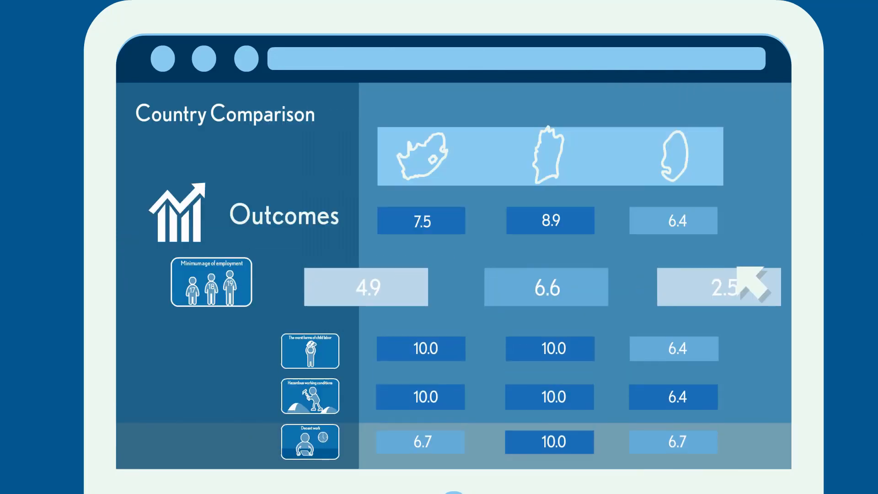
Highlight the middle country's Outcomes column, scoring 8.9 overall with three 10.0 ratings
left_click(549, 155)
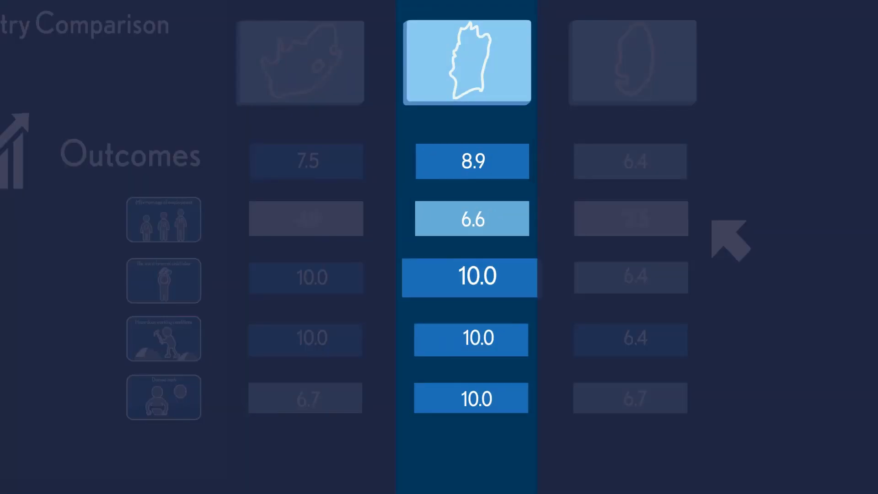